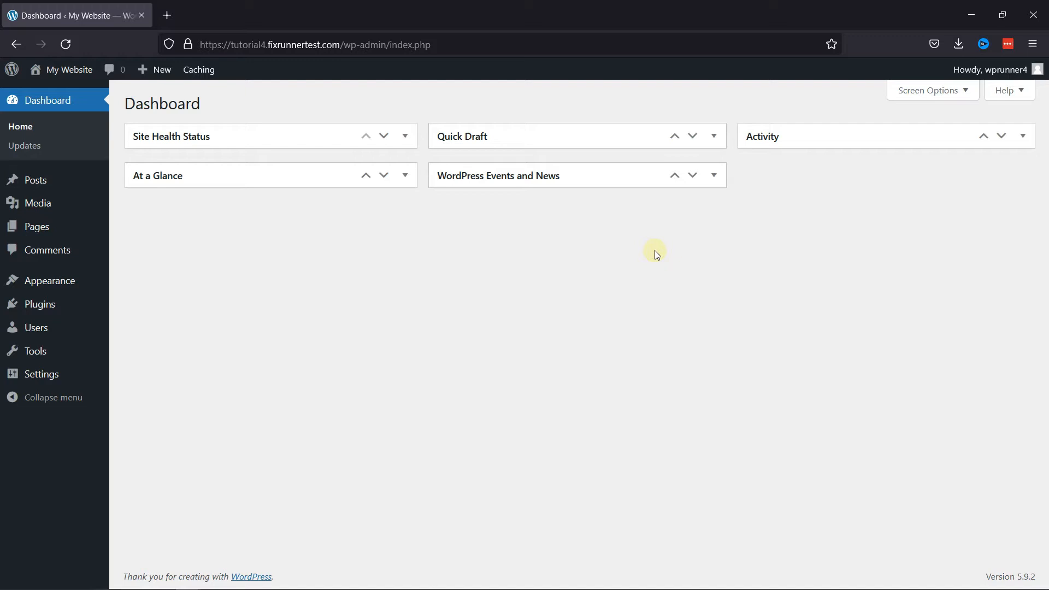
mouse_move(624, 267)
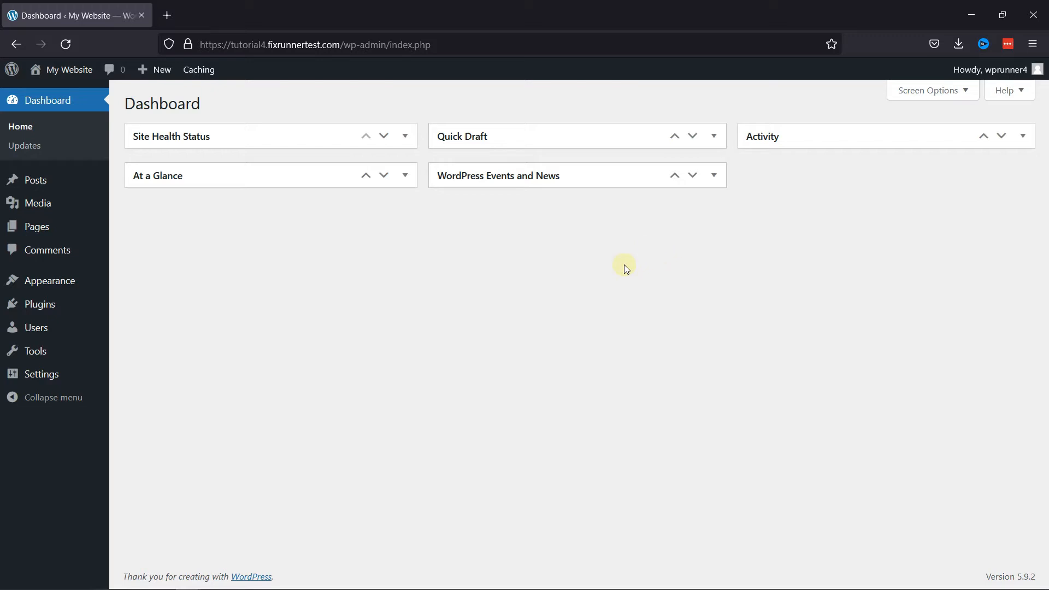
mouse_move(37, 204)
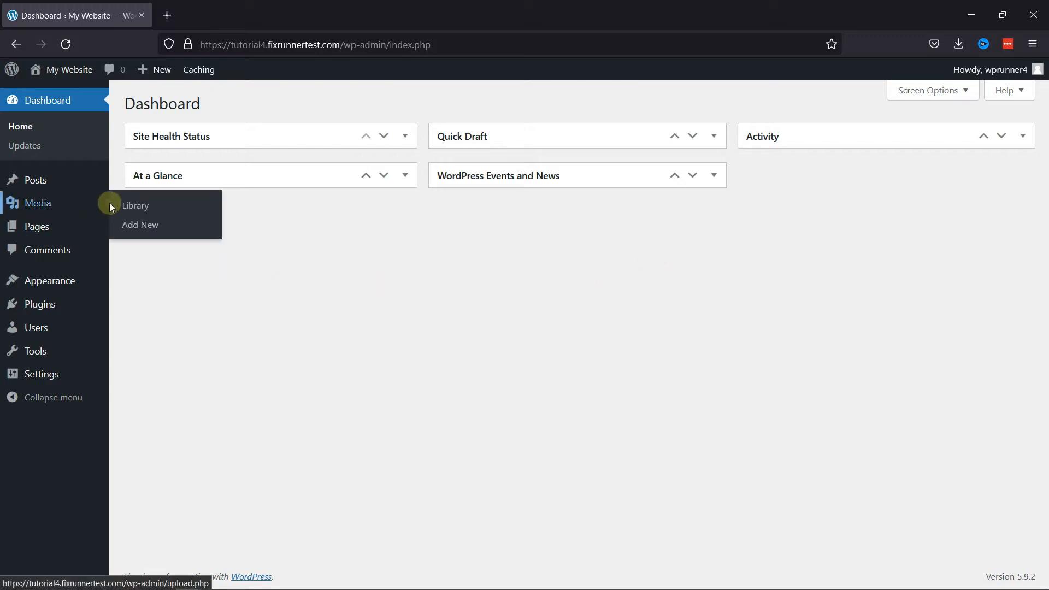
mouse_move(131, 225)
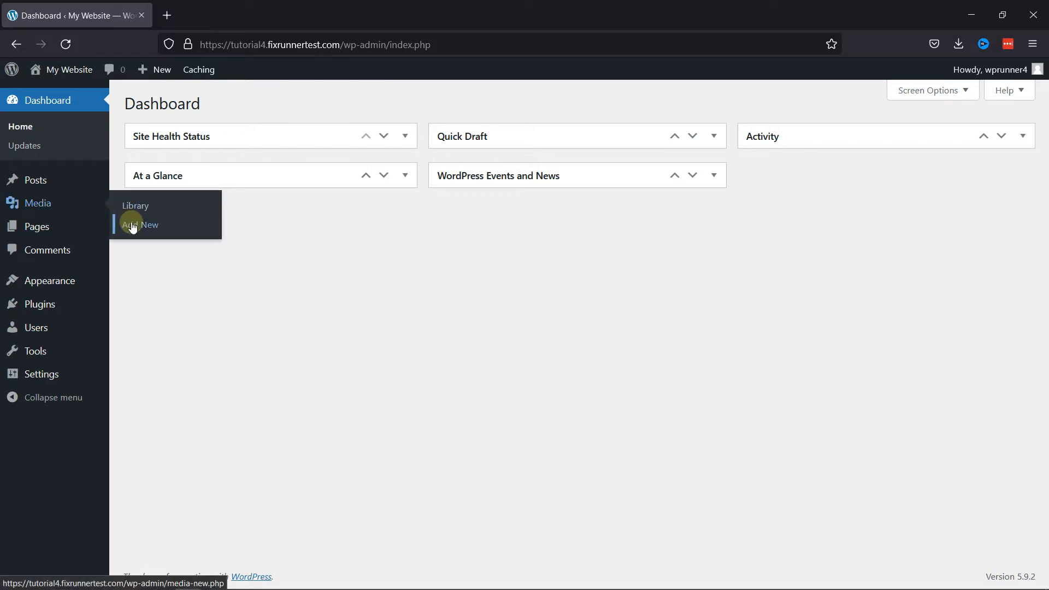
Attempt to upload image.svg to the media library and get the 'file type not allowed' error.
click(139, 225)
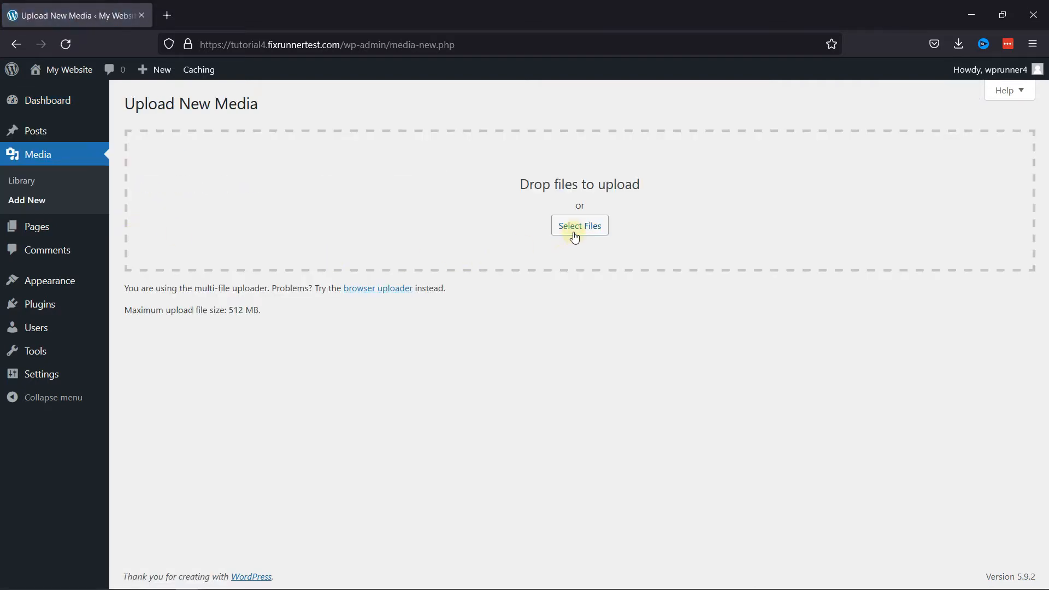
click(579, 225)
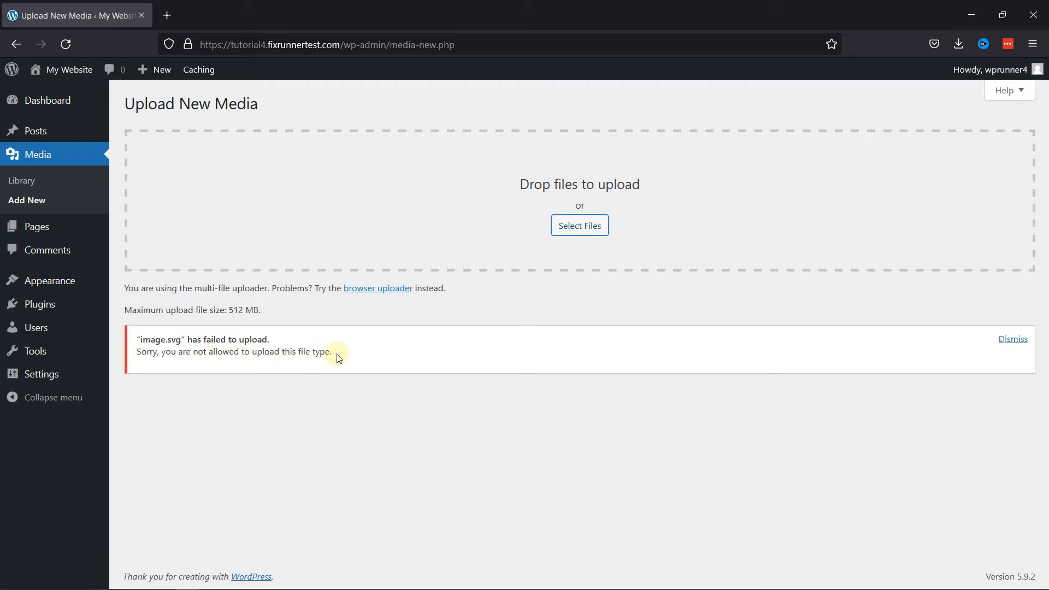
mouse_move(341, 355)
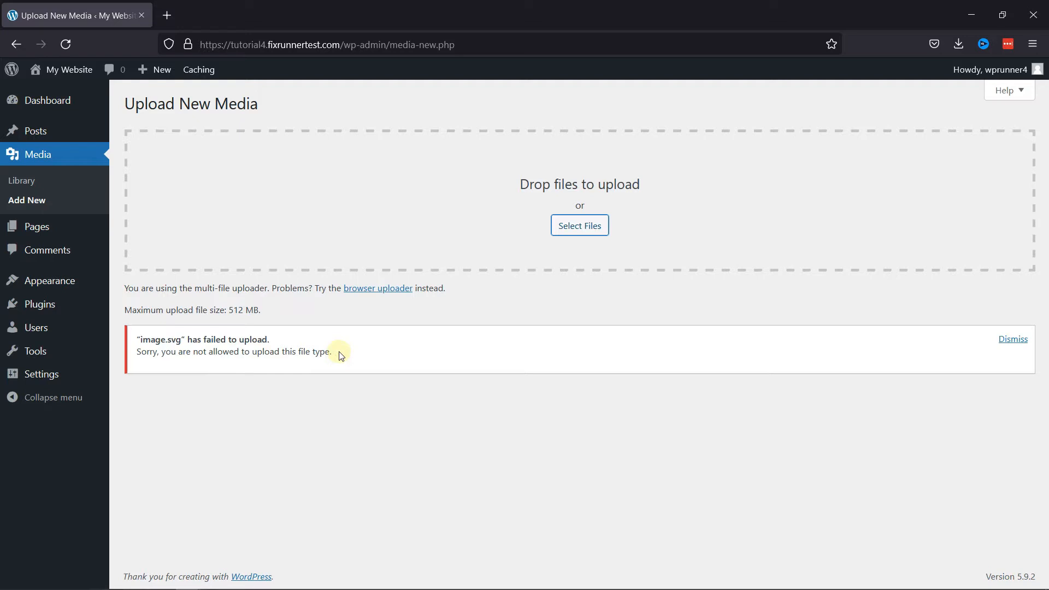
mouse_move(40, 304)
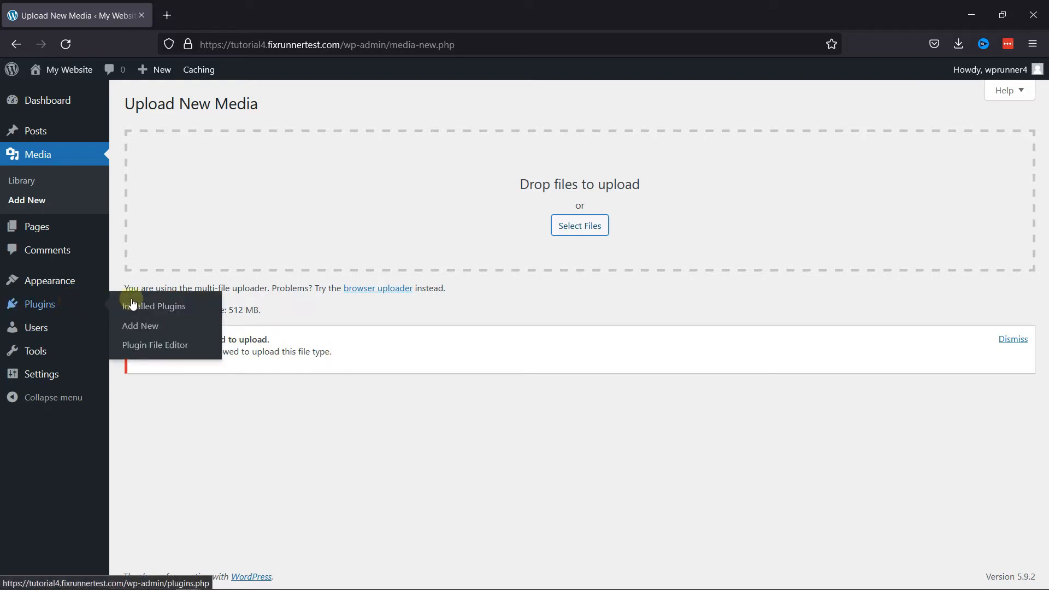
Search the plugin directory for 'svg support' from Plugins > Add New.
click(140, 325)
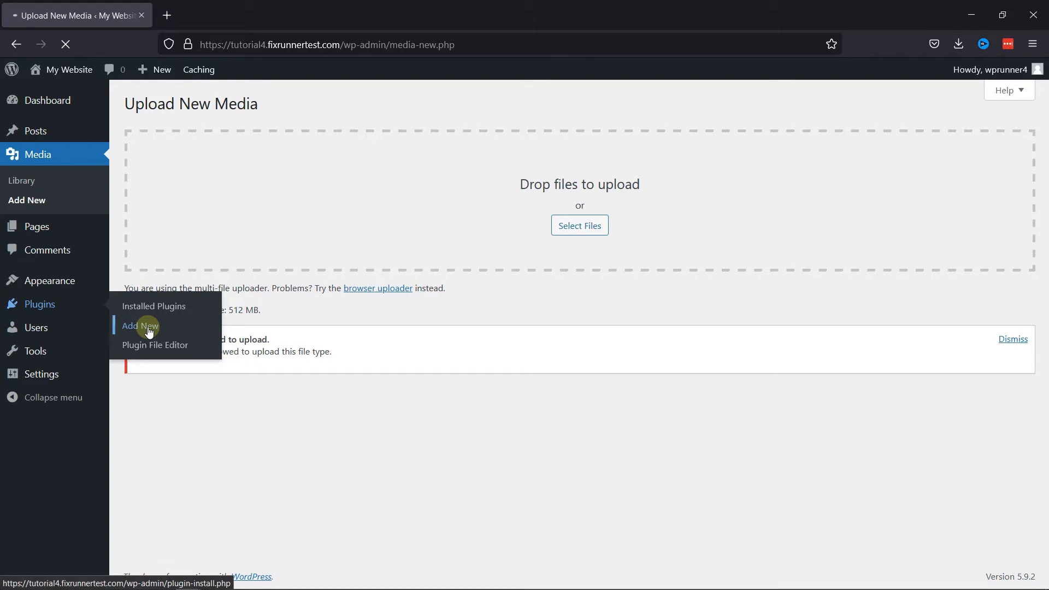
click(140, 325)
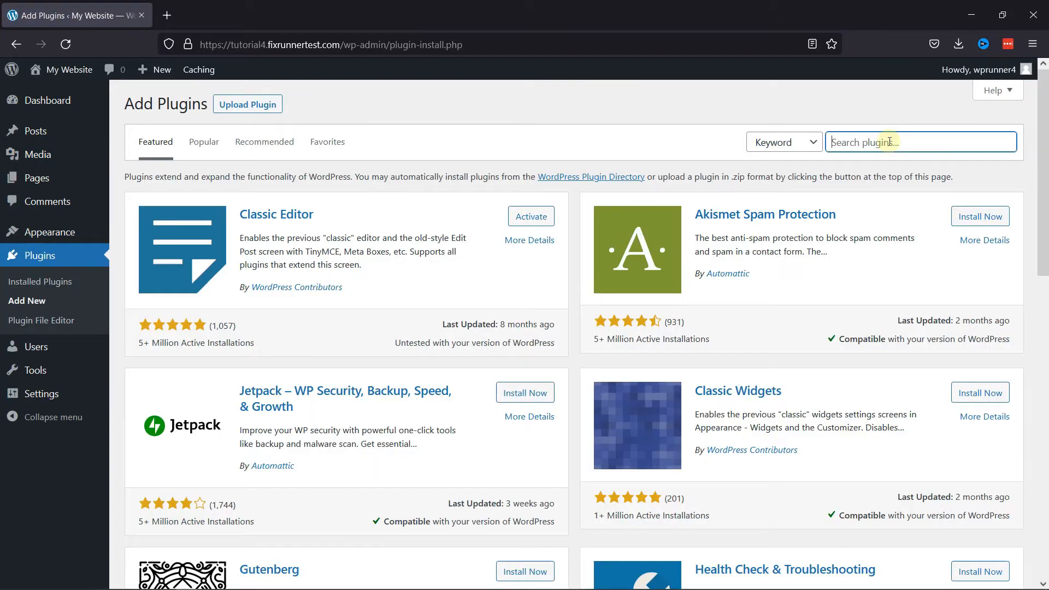
text(svg support)
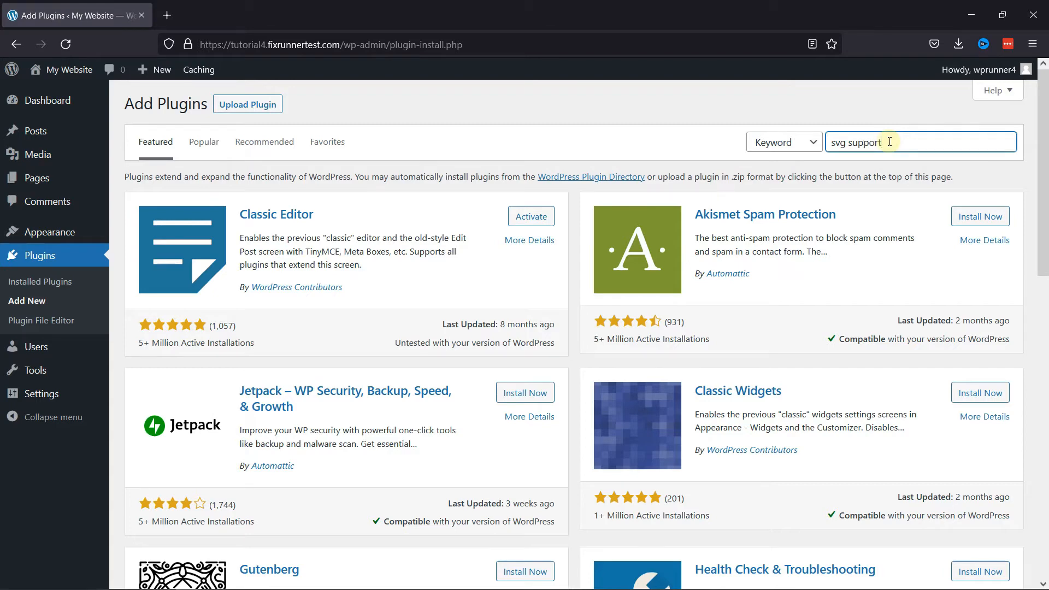
key(Enter)
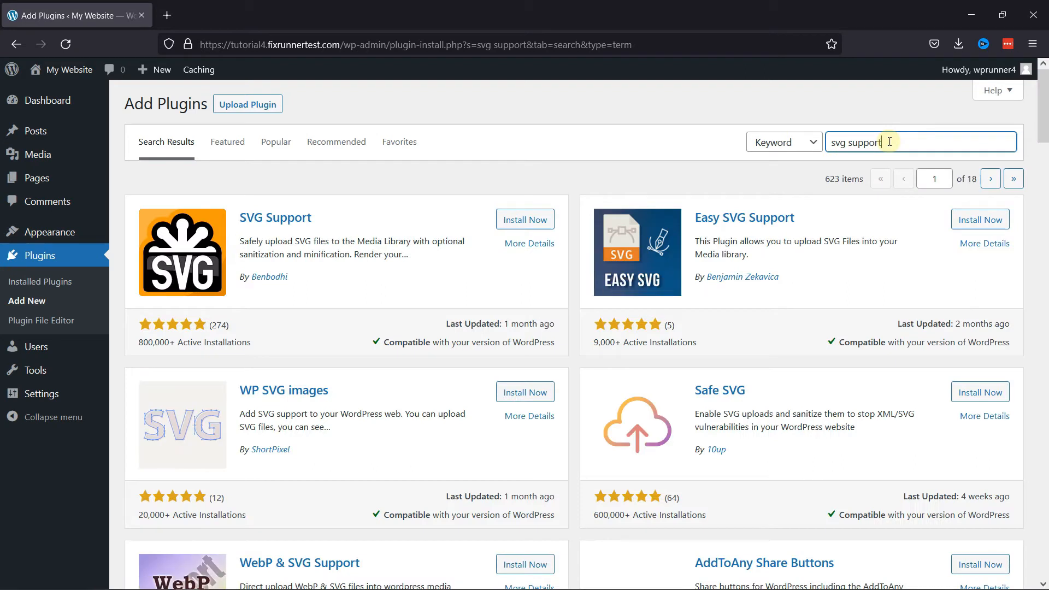
mouse_move(325, 236)
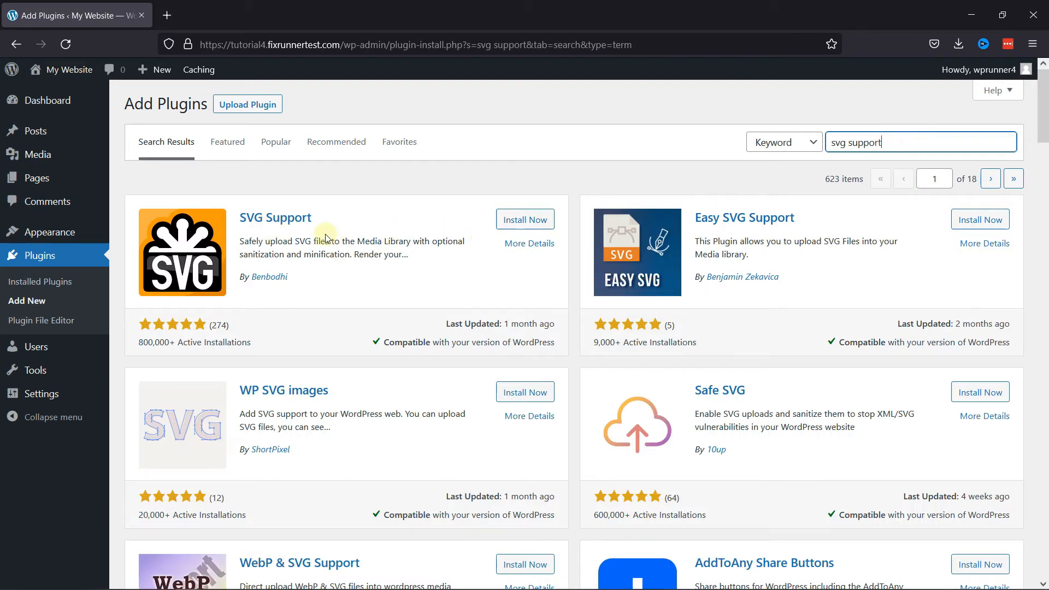
Install the SVG Support plugin from the search results.
click(524, 219)
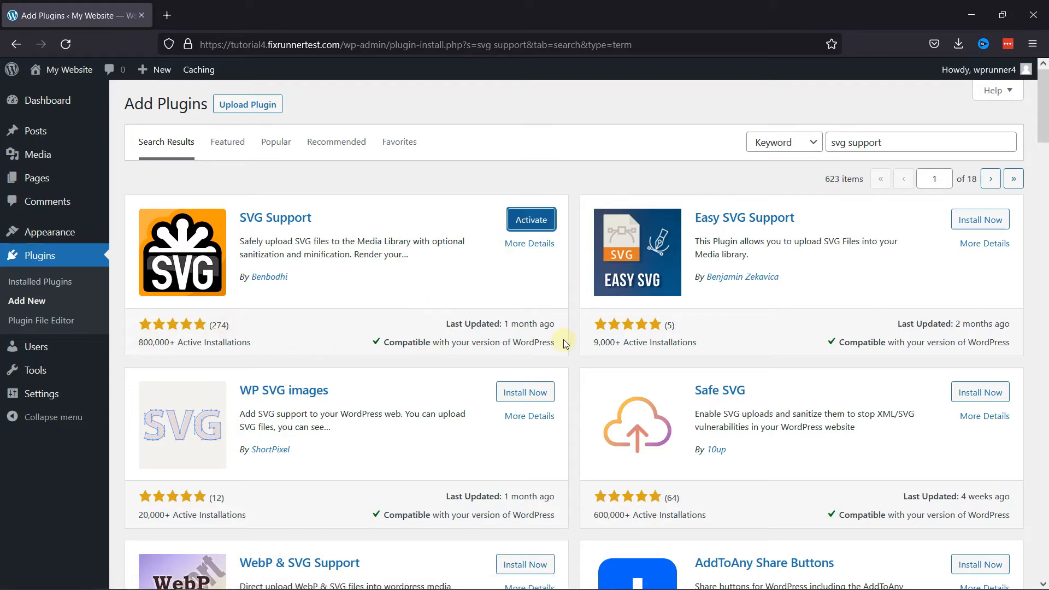
click(531, 219)
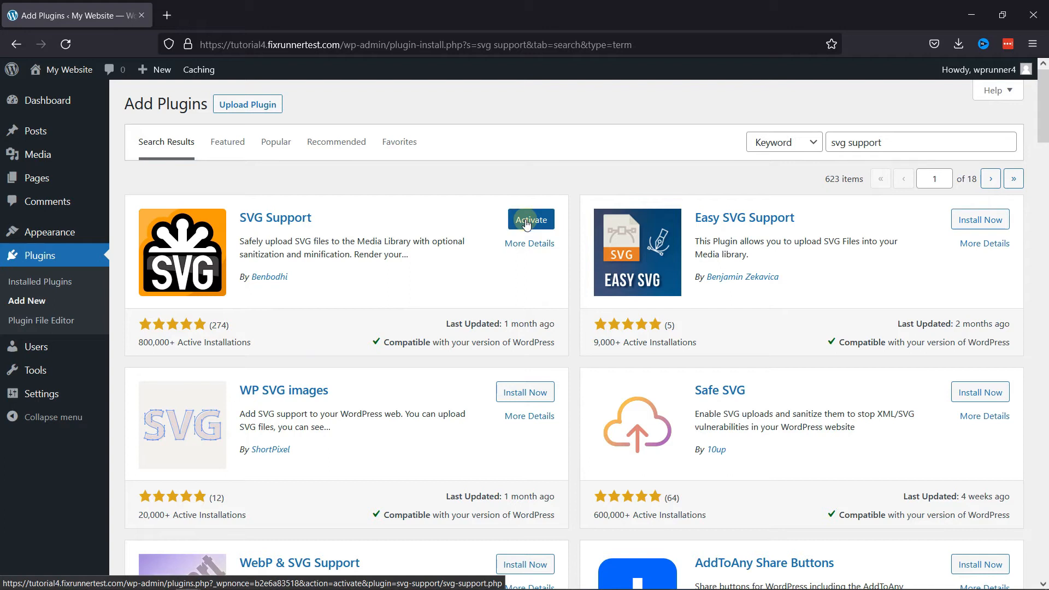
Activate the SVG Support plugin and head to its settings under Settings > SVG Support.
click(531, 220)
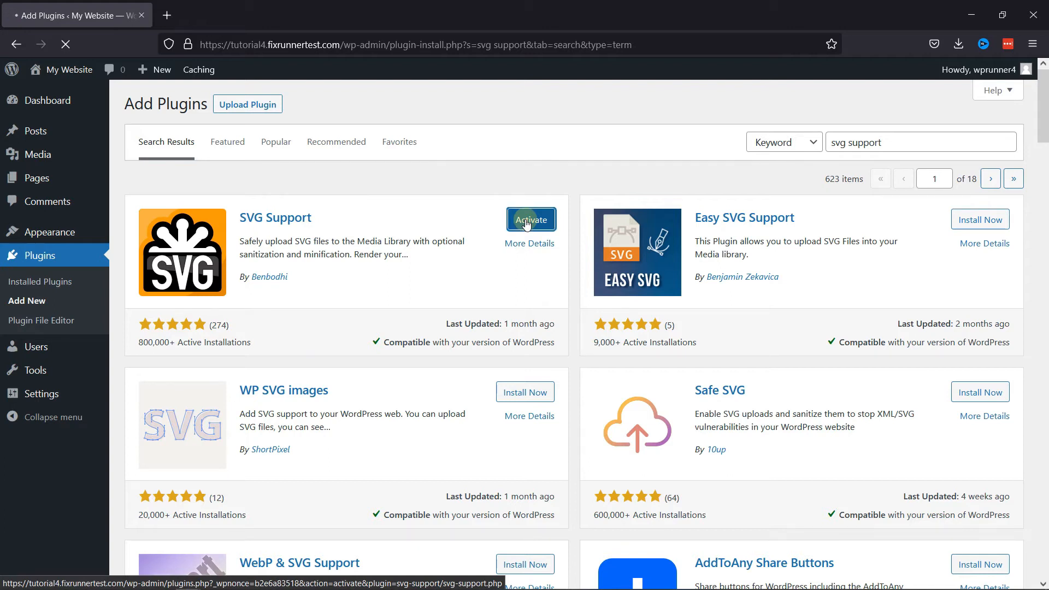
click(531, 220)
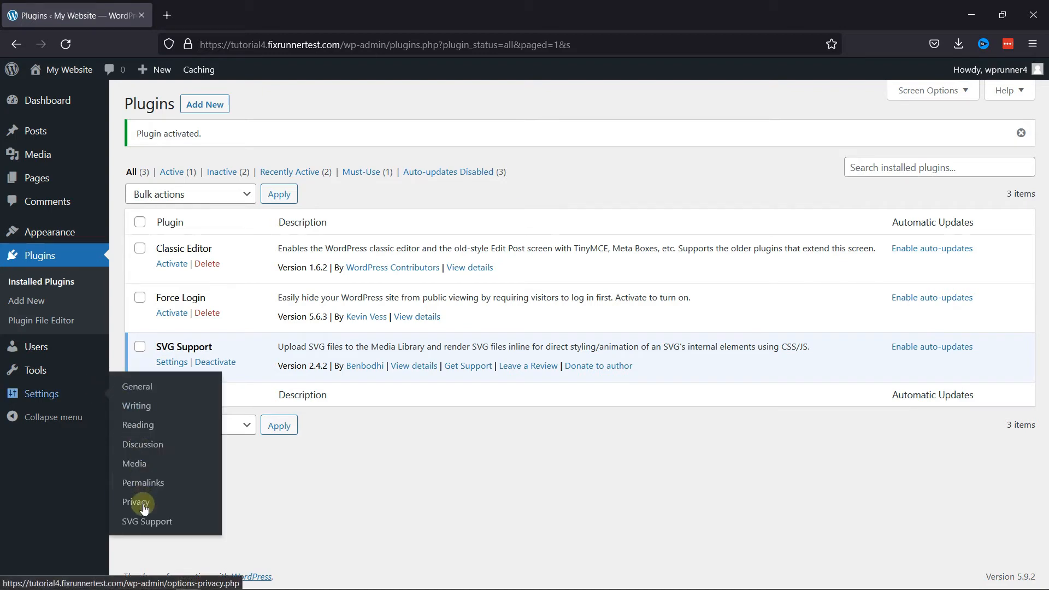
click(146, 521)
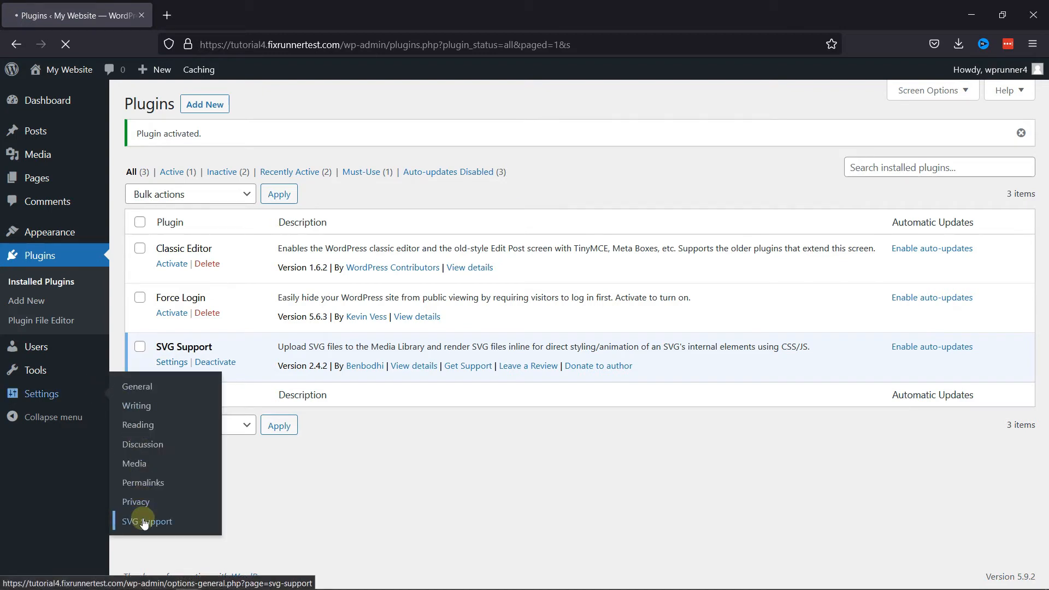
Tick 'Restrict to Administrators?' in the SVG Support settings and save the changes.
click(146, 522)
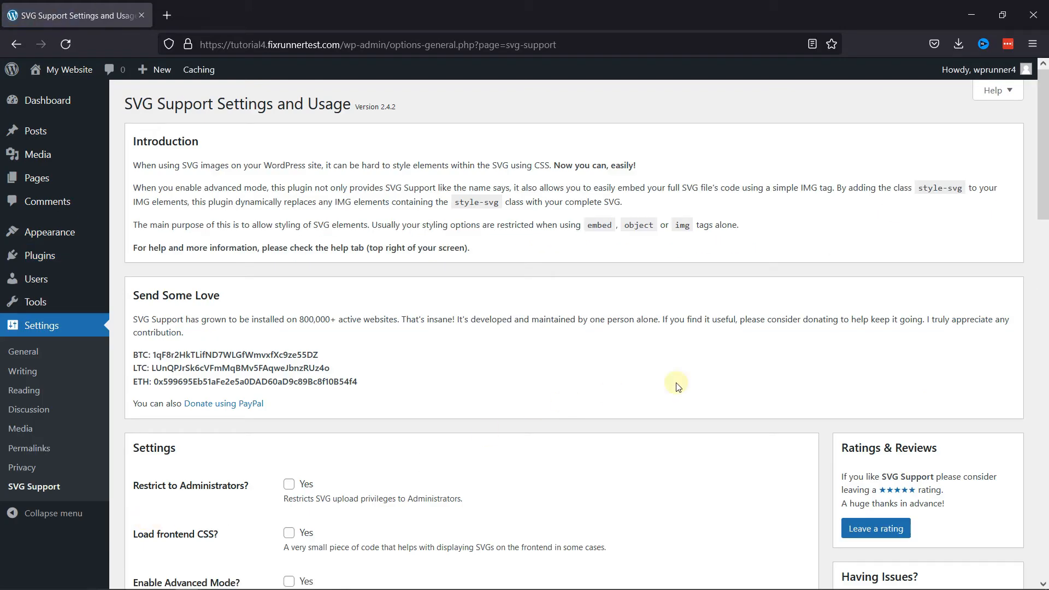
scroll(down, 3)
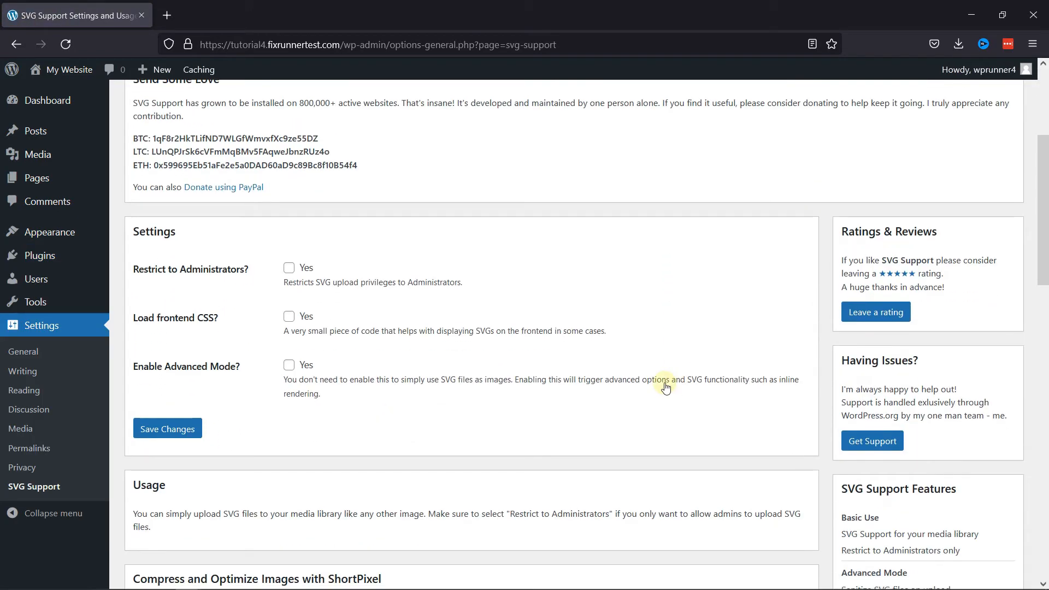
mouse_move(184, 243)
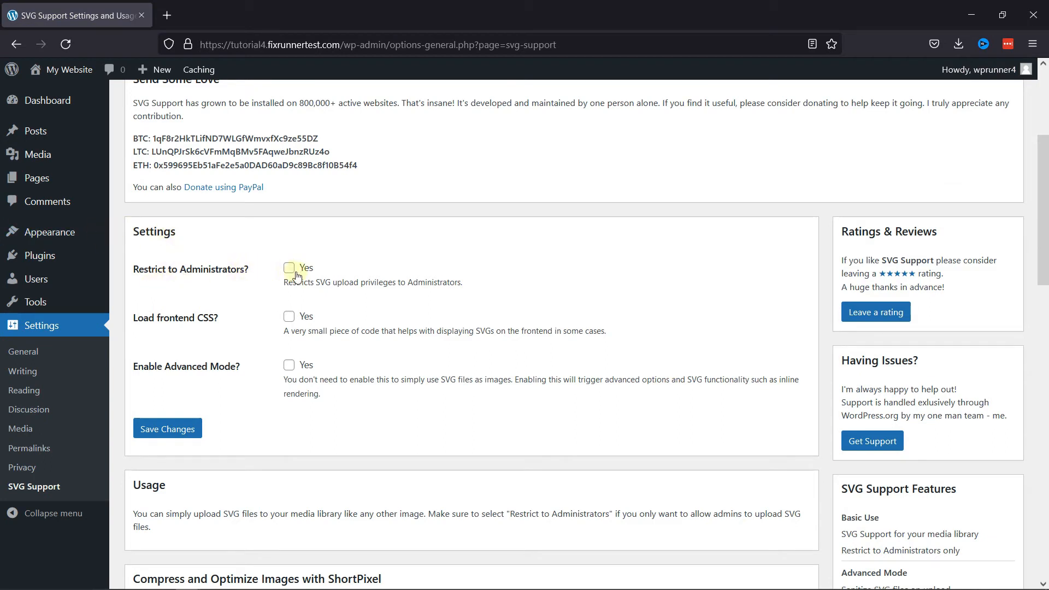
click(289, 268)
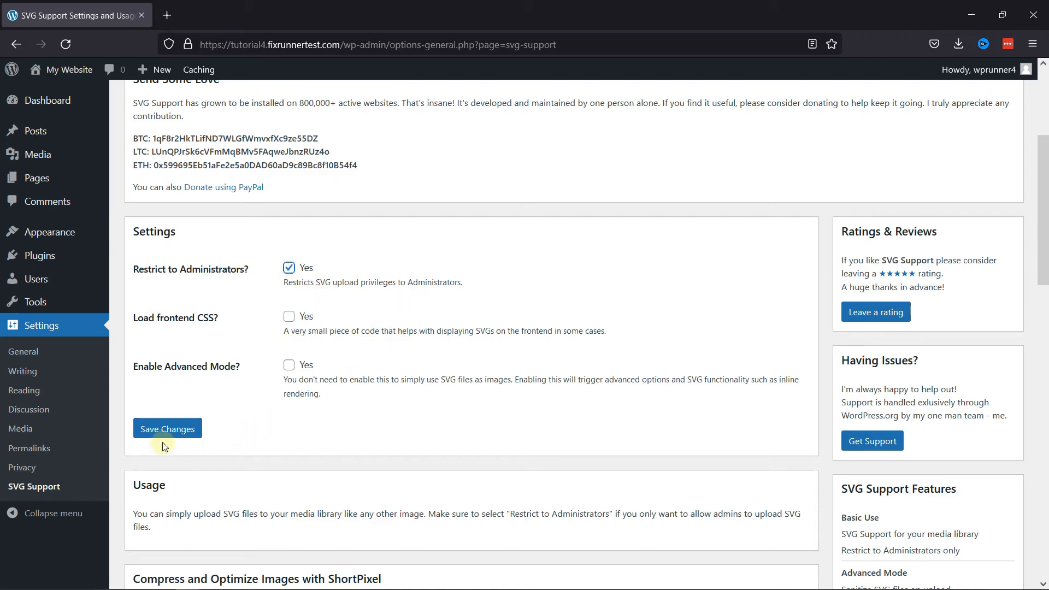
click(167, 428)
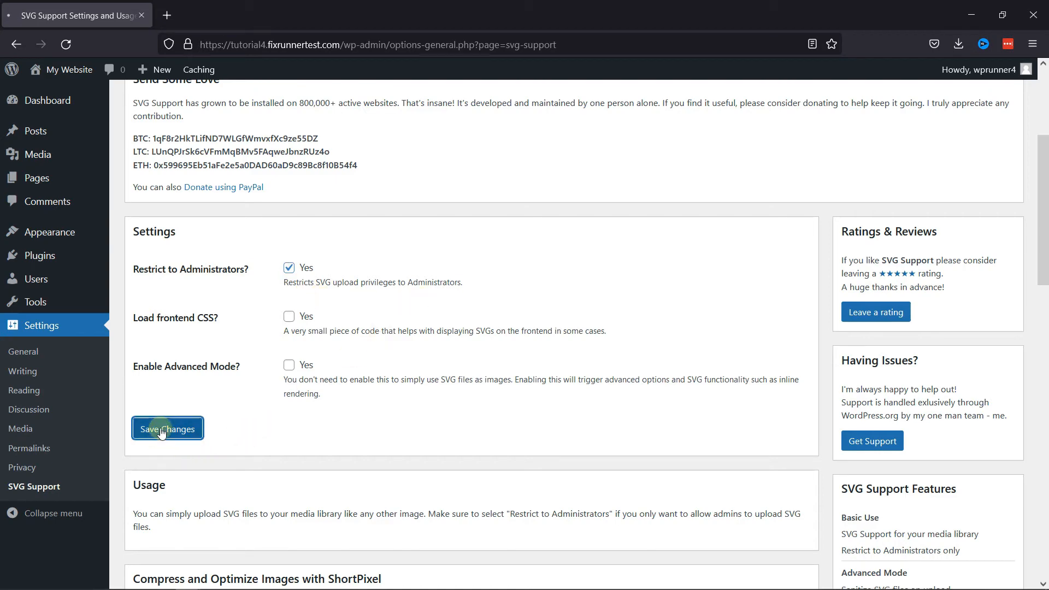
click(167, 428)
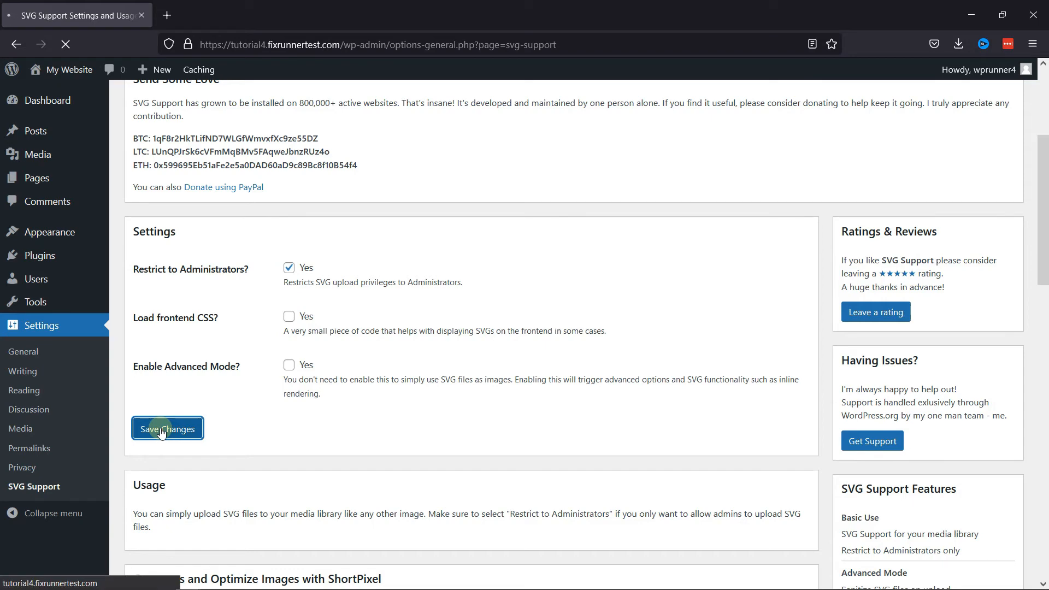
click(167, 428)
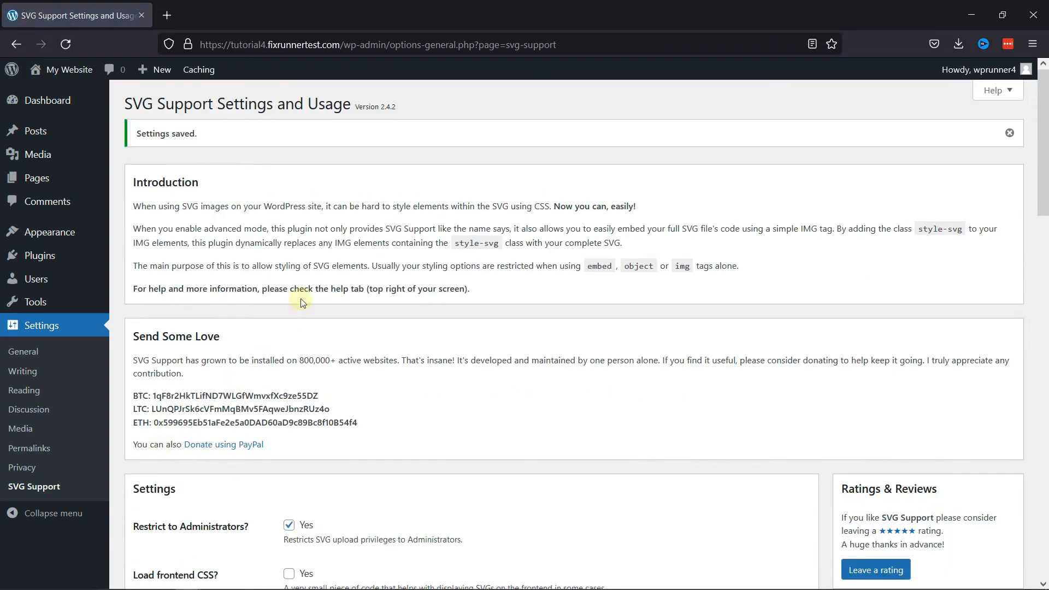
mouse_move(38, 155)
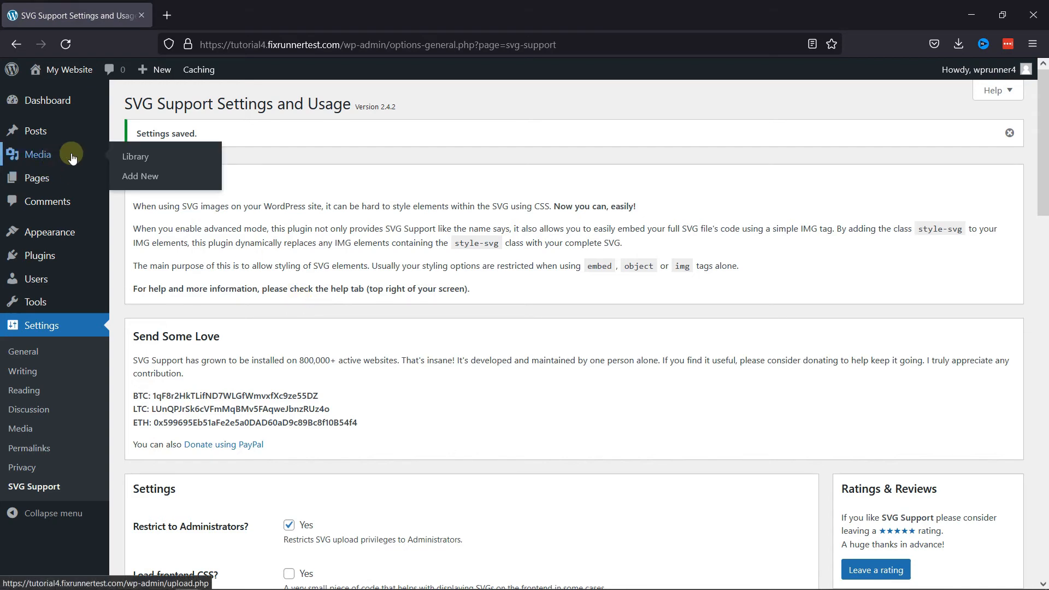
Upload image.svg via Media > Add New, now succeeding with its thumbnail shown.
click(140, 176)
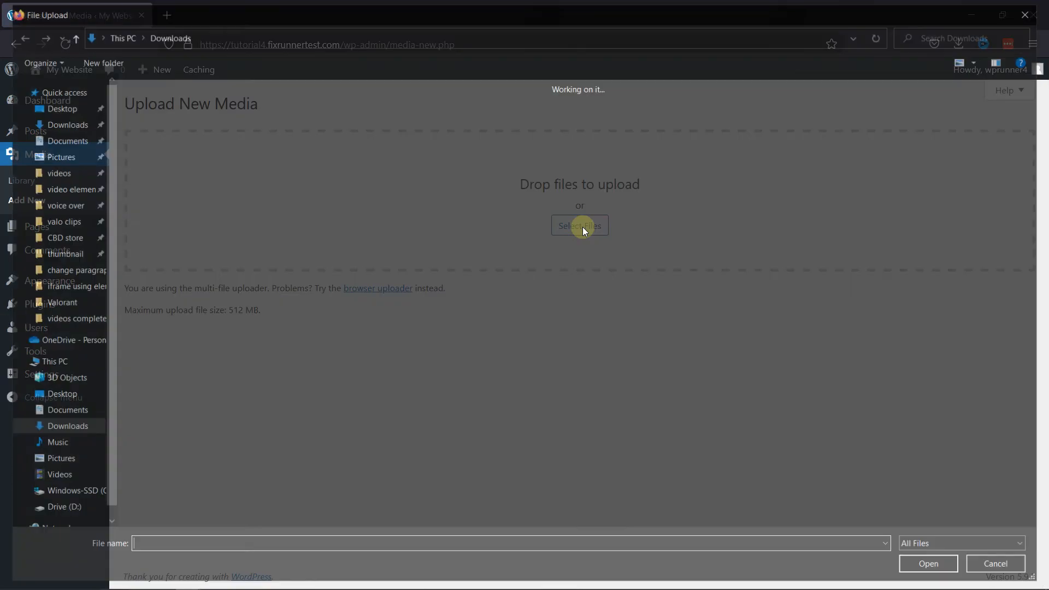
click(928, 564)
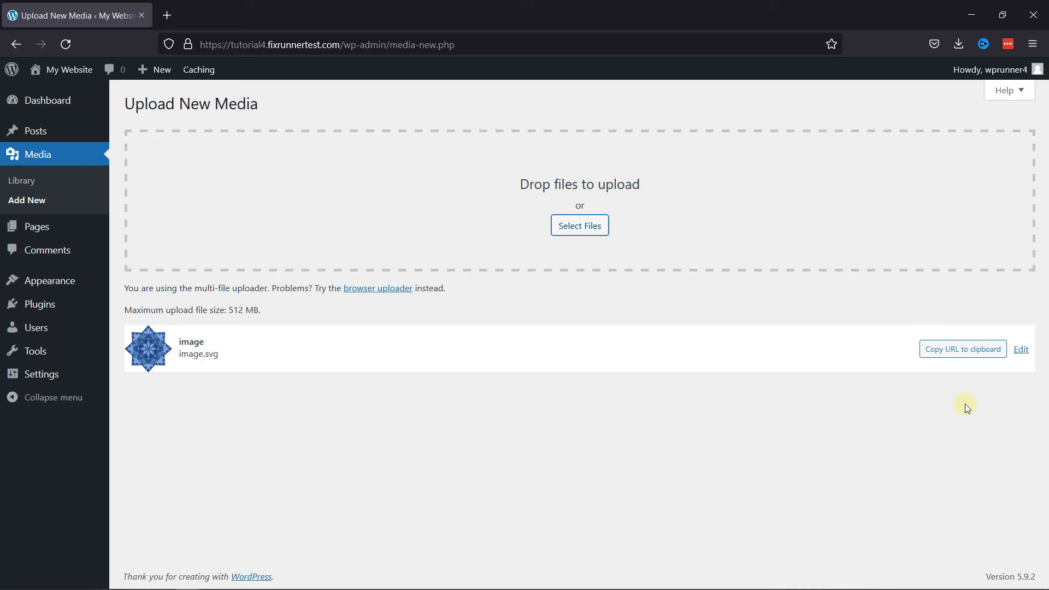
mouse_move(971, 405)
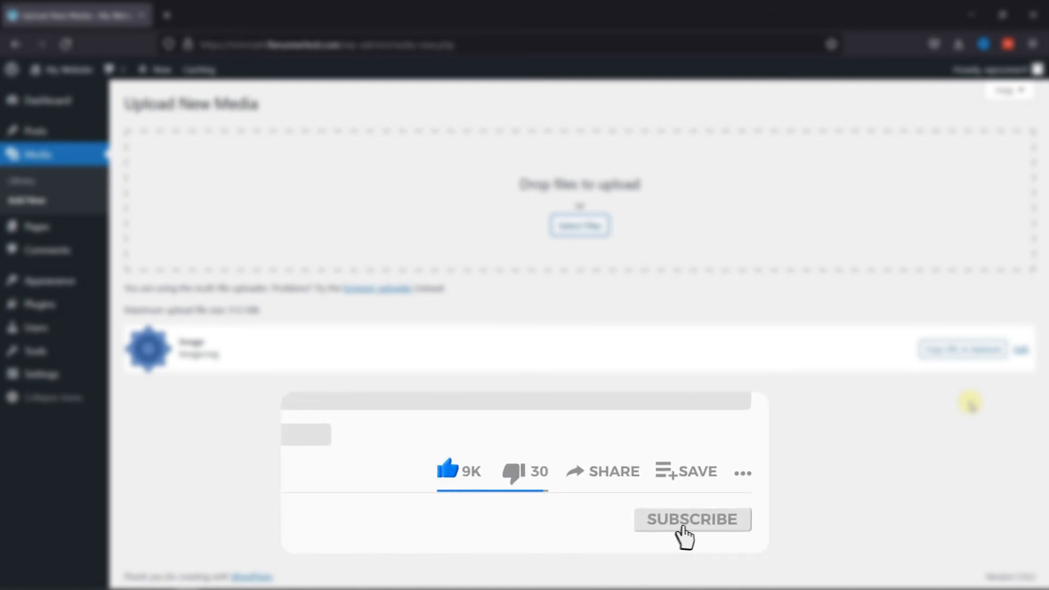
click(693, 519)
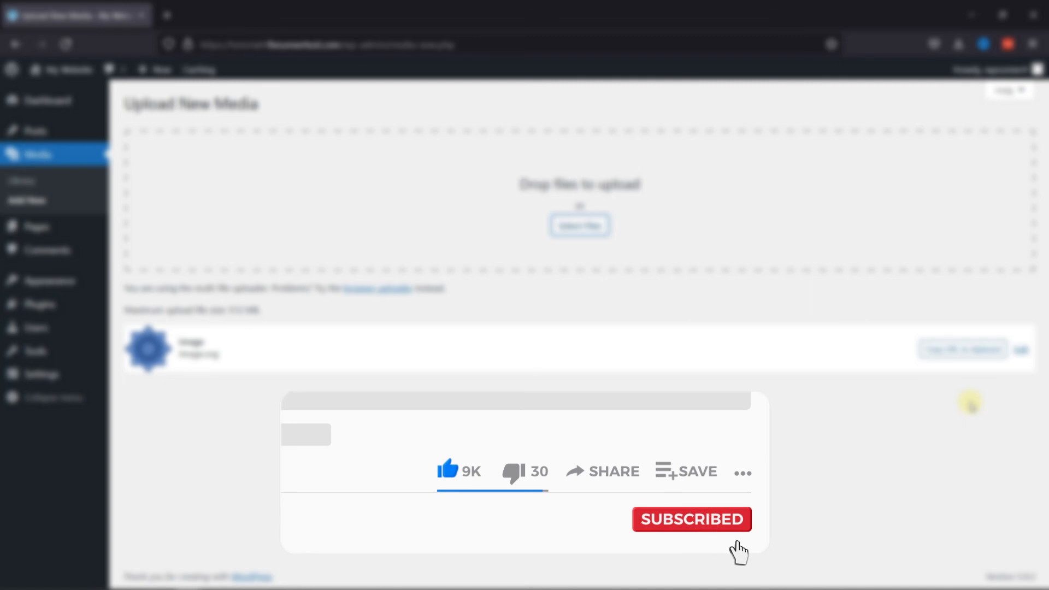